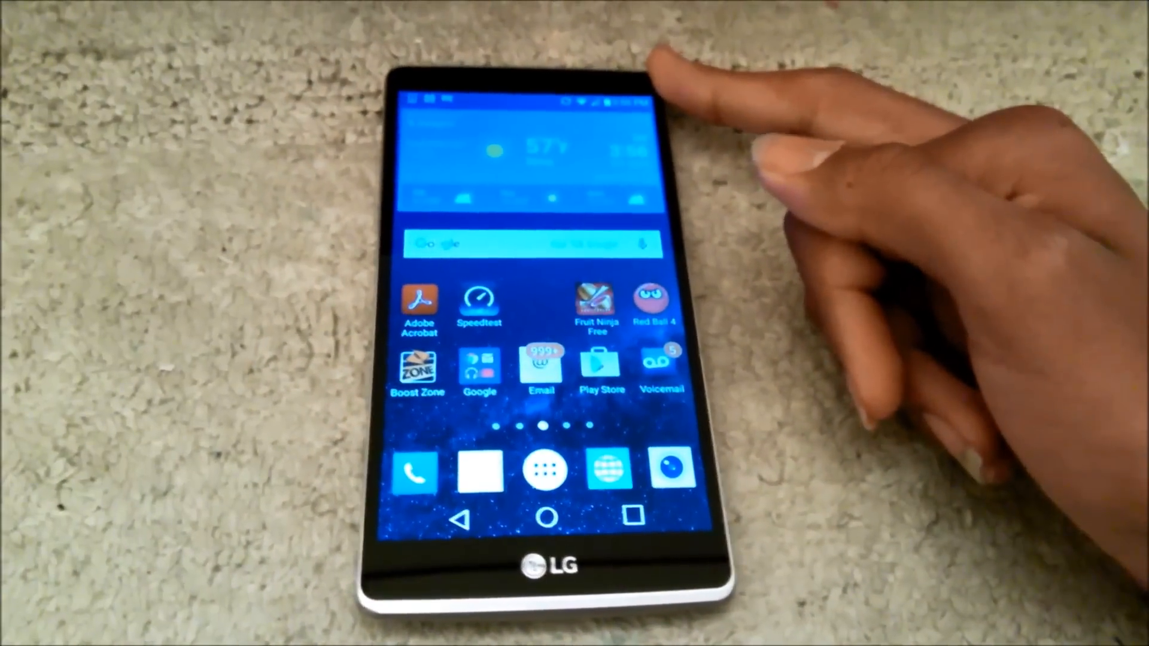
Pull down the notification panel and launch Settings from its gear
drag(549, 103, 550, 294)
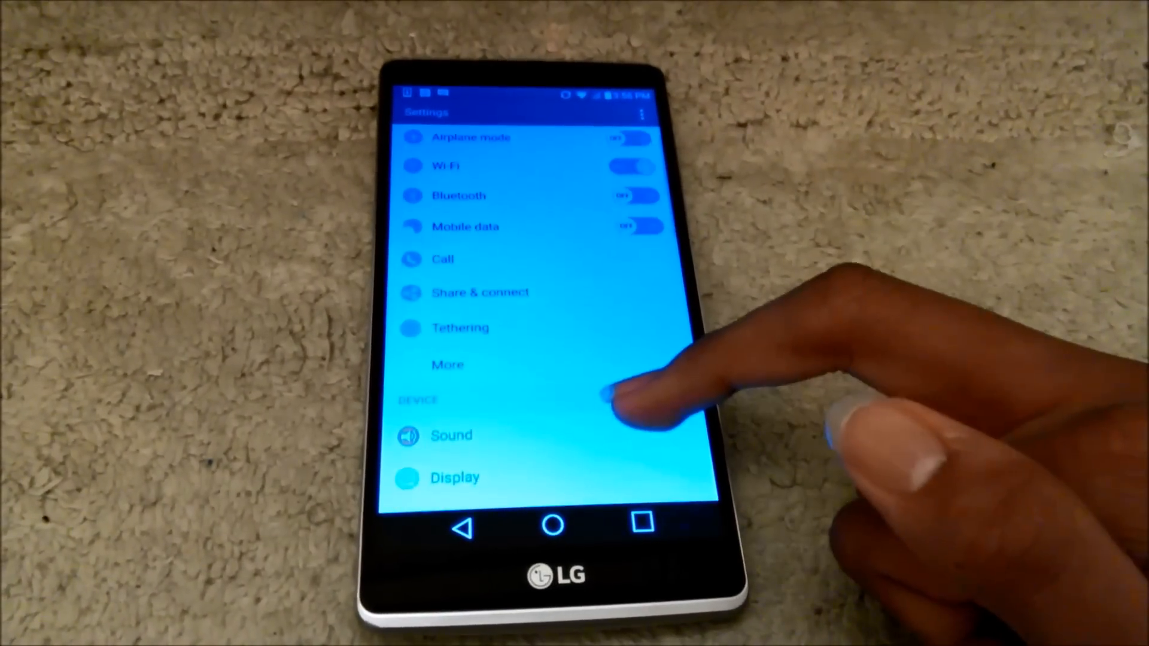
Scroll to the System section and open System updates, listing Update LG software
scroll(down, 3)
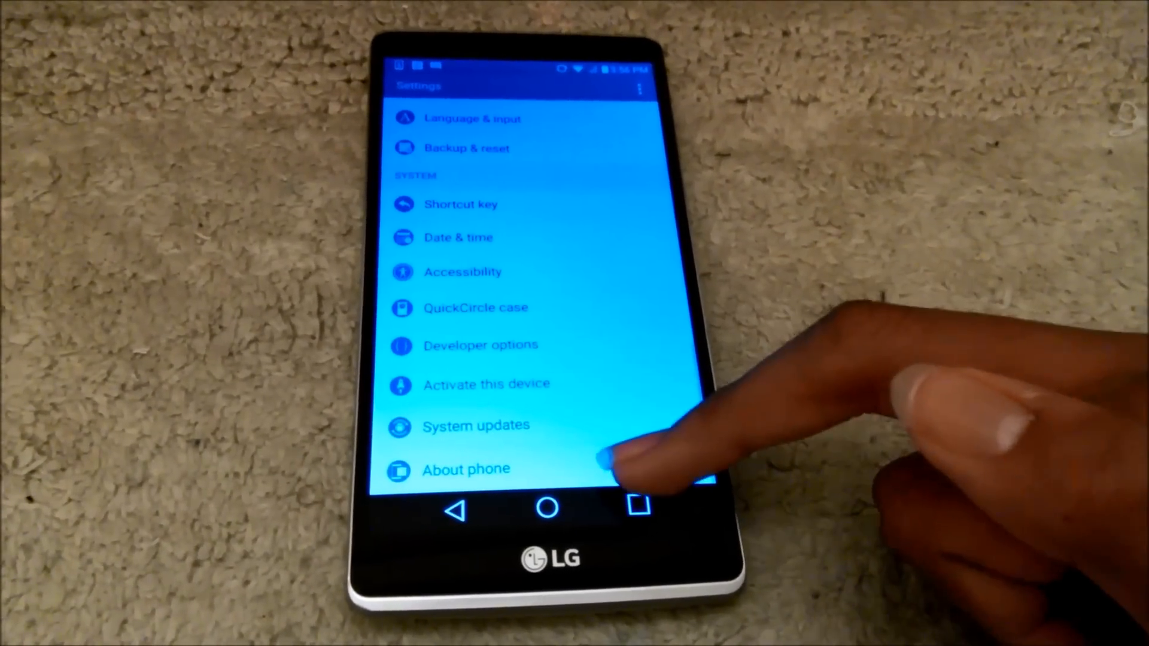
click(467, 469)
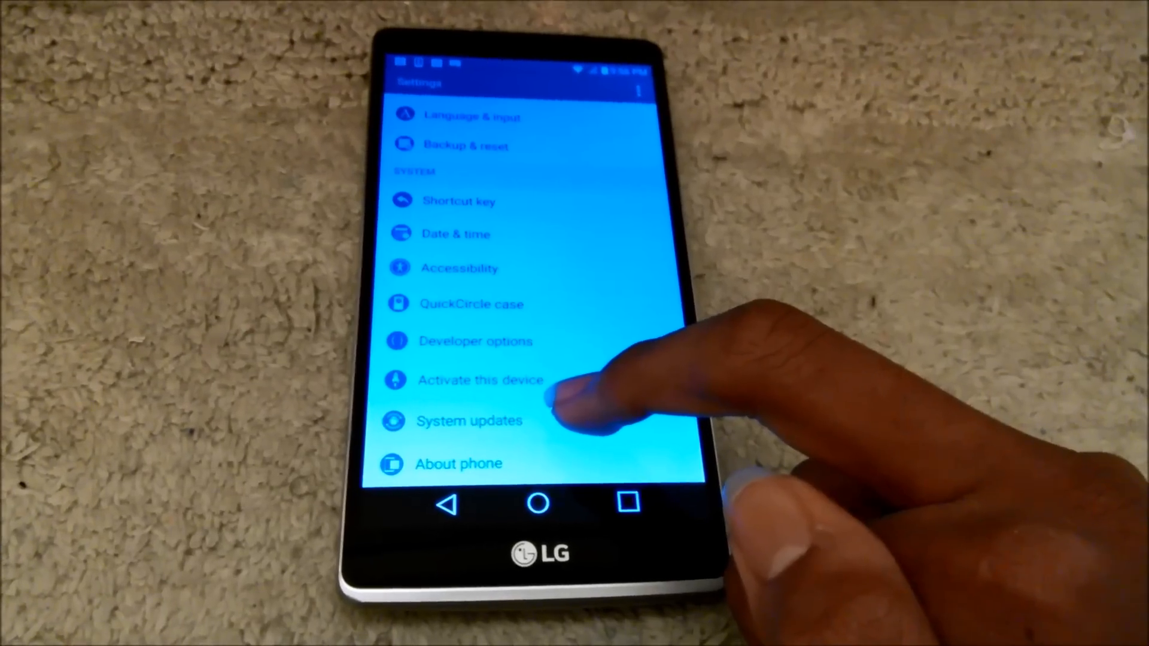
click(469, 420)
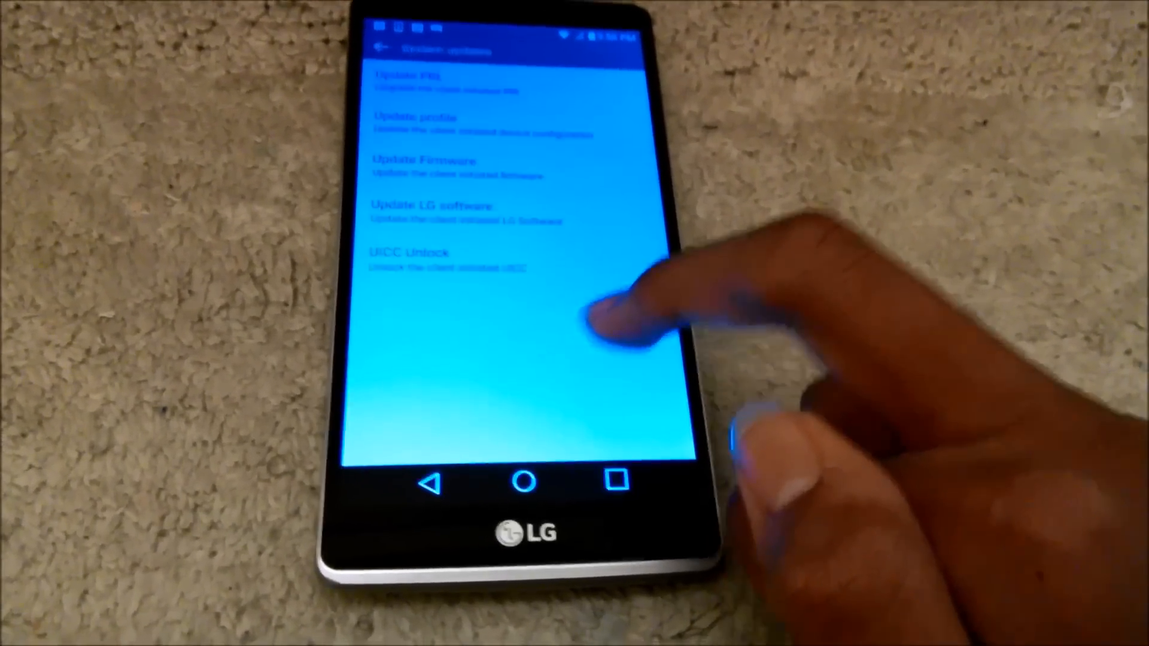